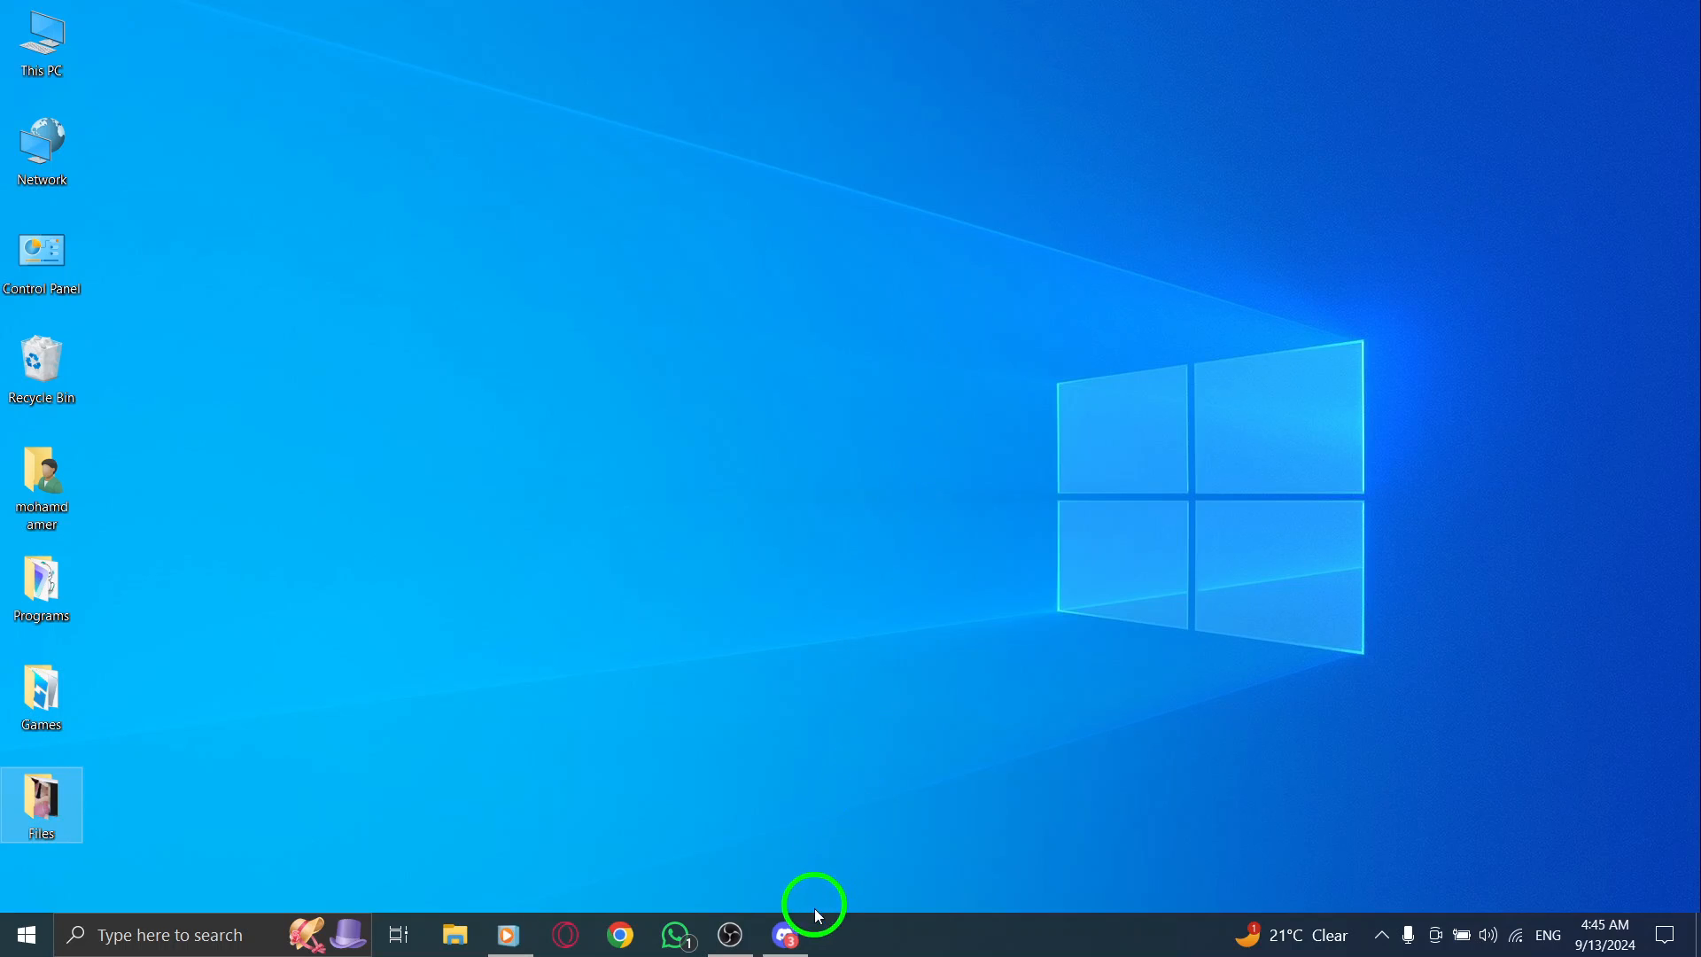
# Launch Discord from the taskbar icon to reach the Friends page
pyautogui.click(783, 934)
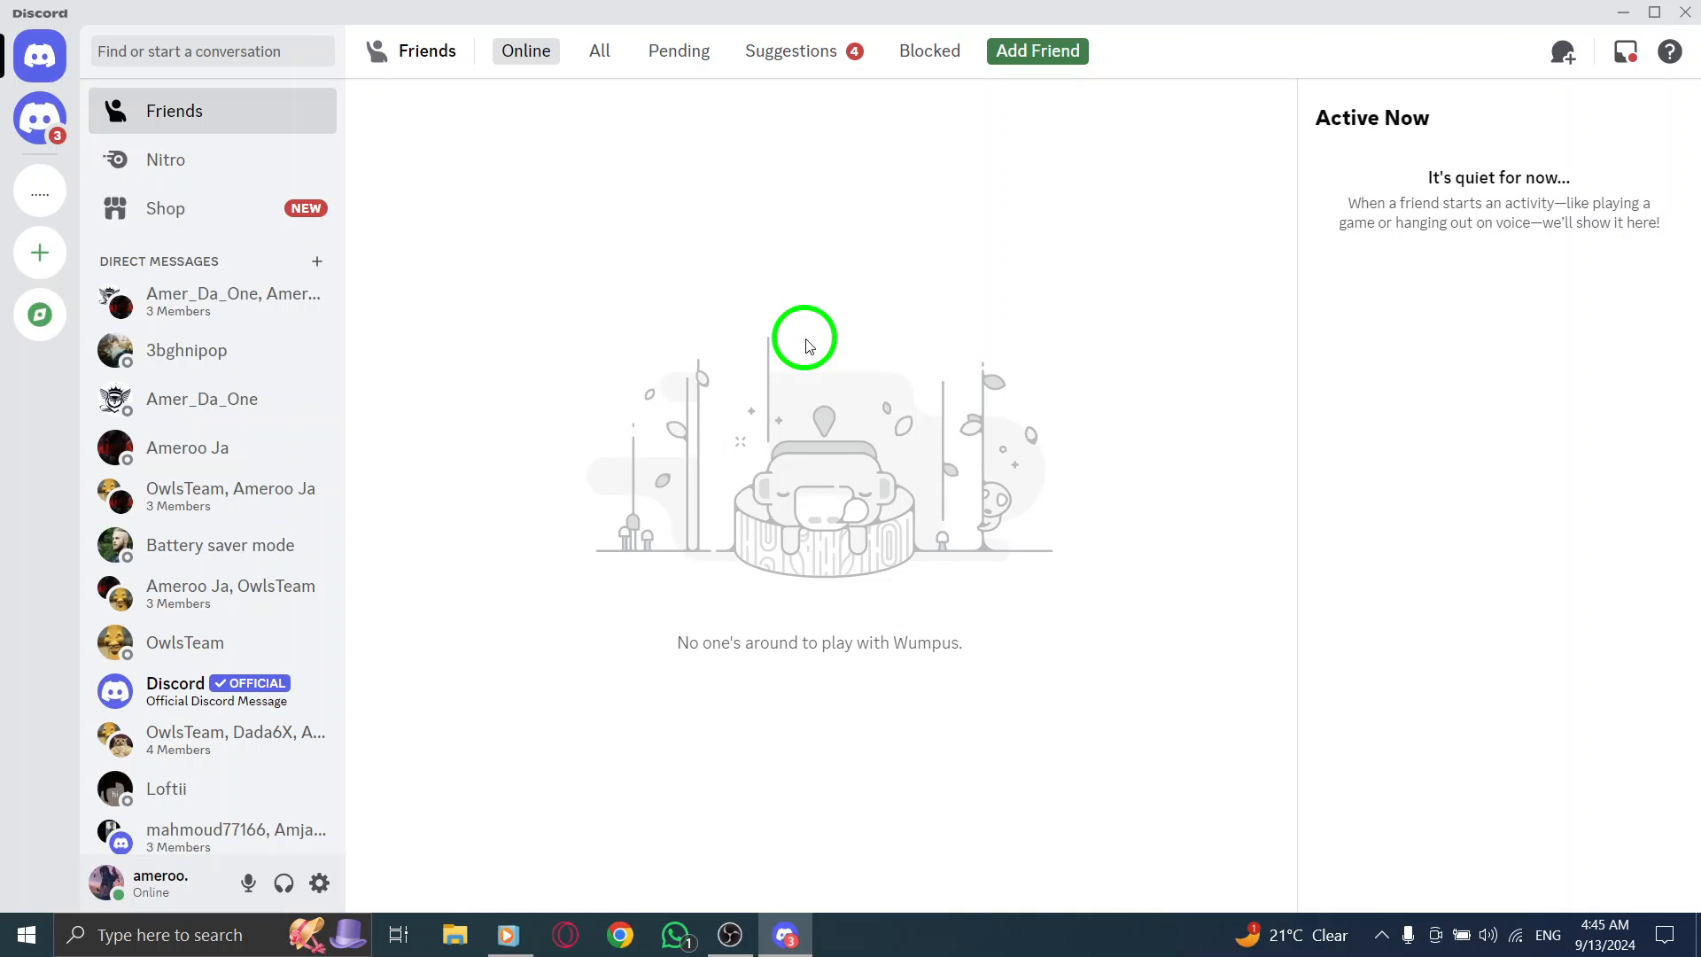
pyautogui.moveTo(228, 398)
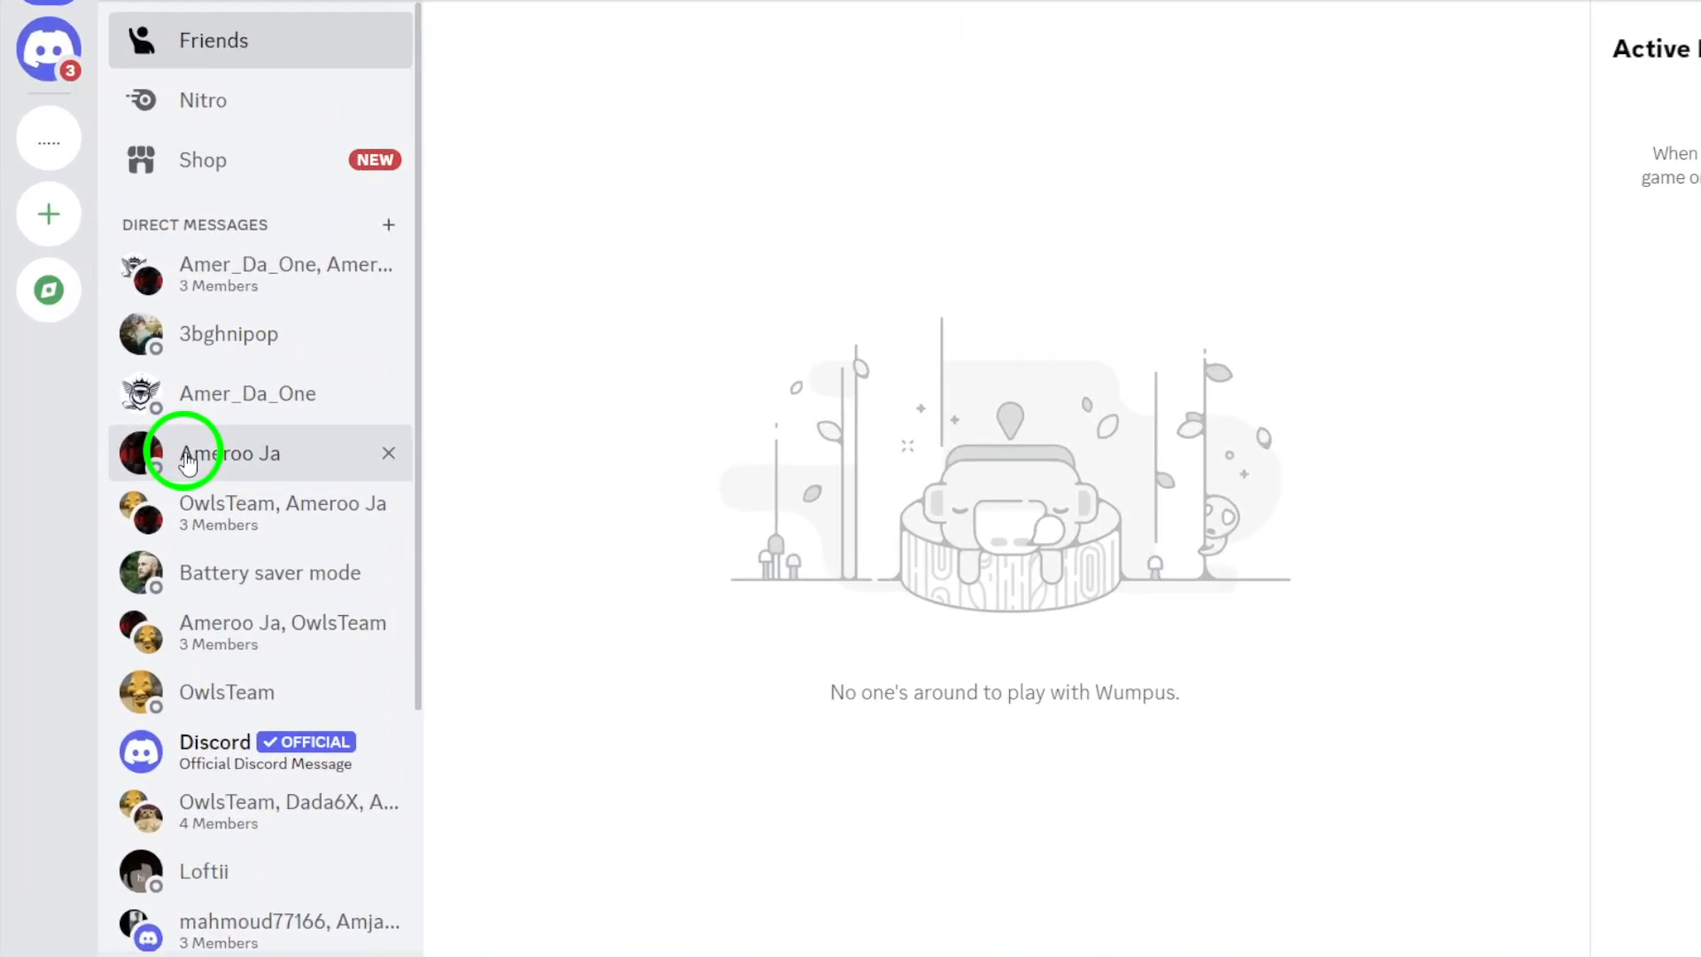
pyautogui.click(228, 453)
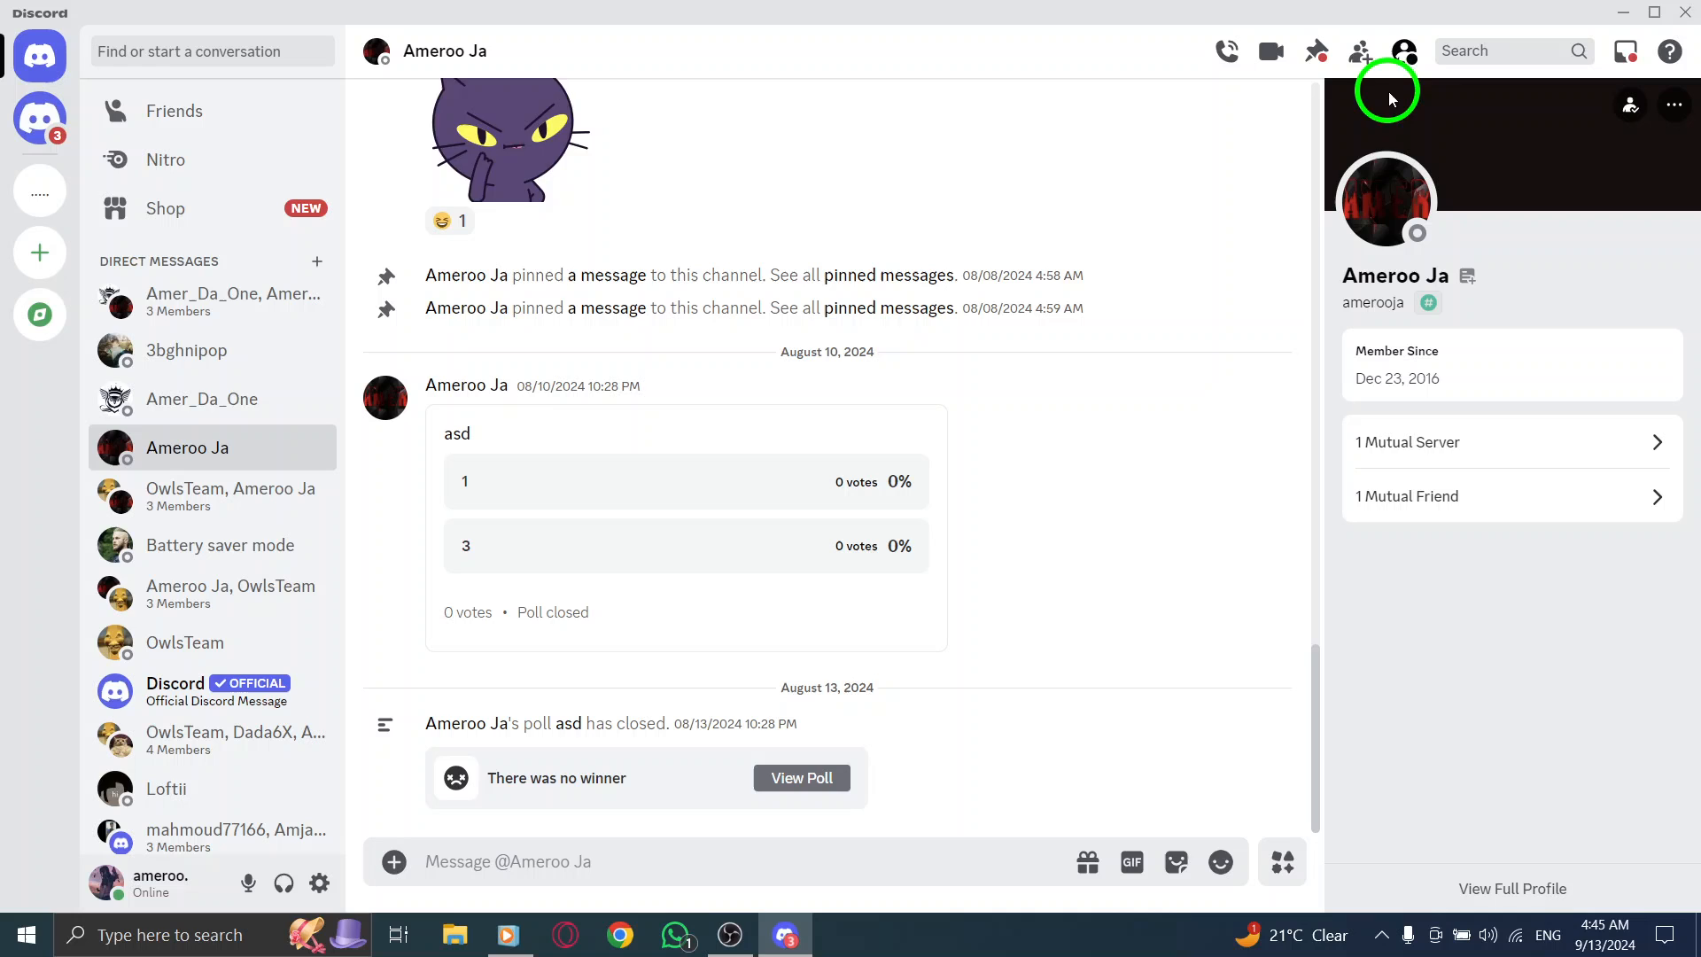
pyautogui.moveTo(1610, 52)
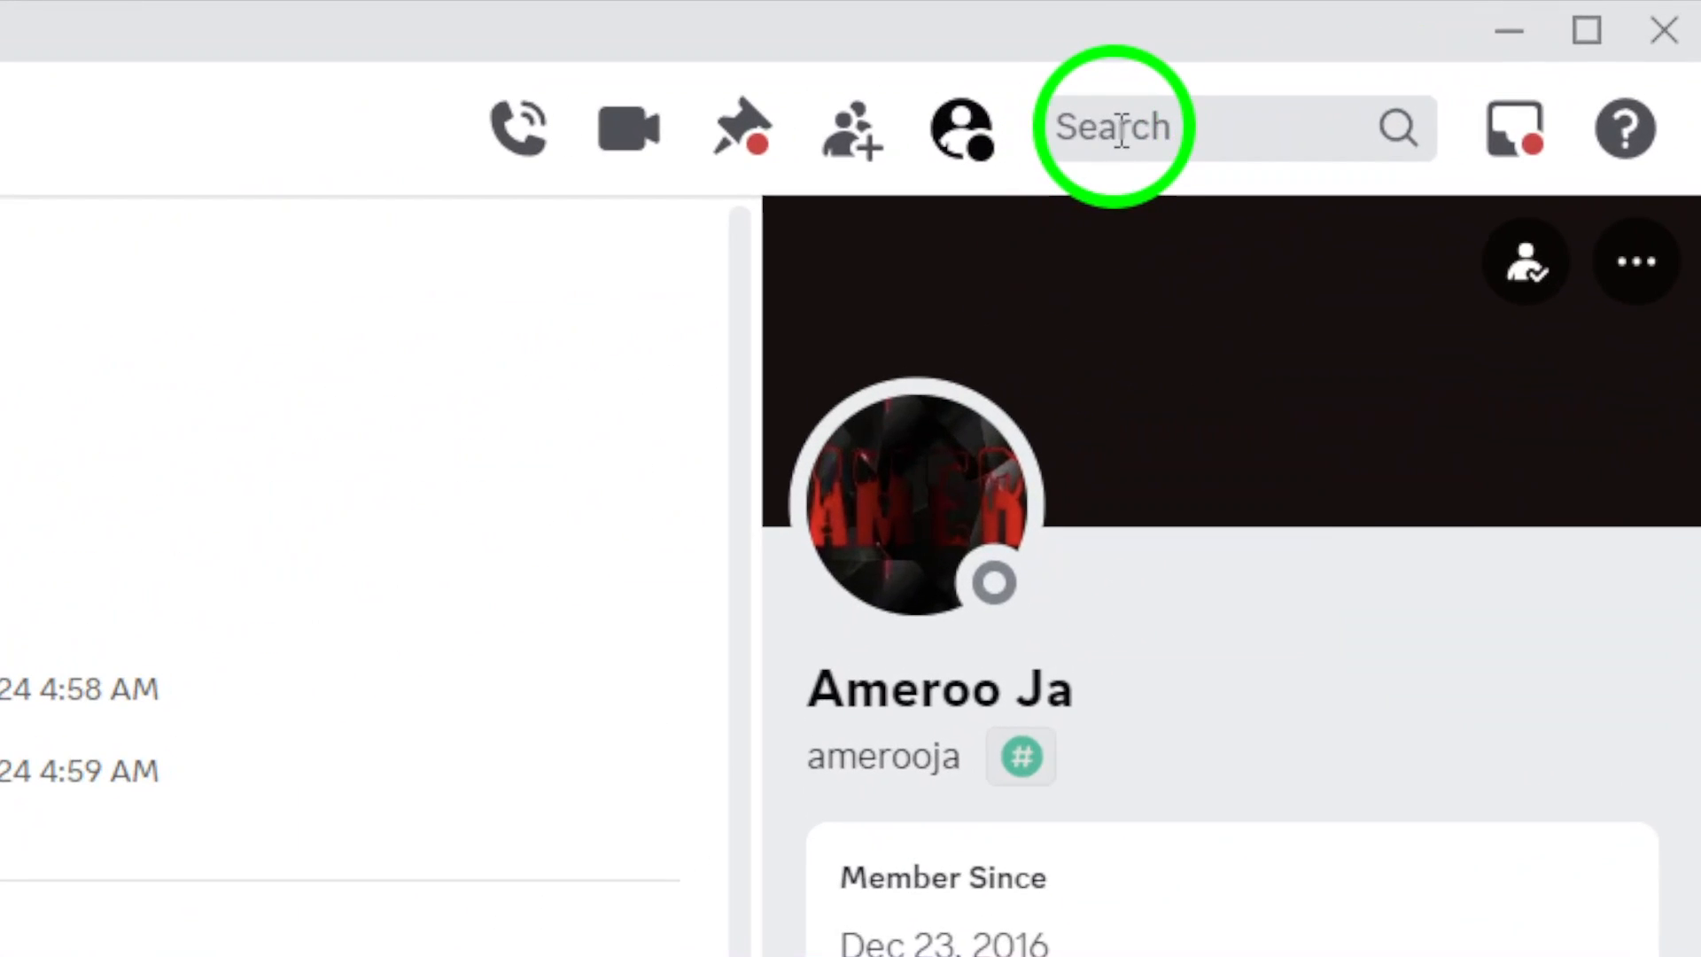
# Search this conversation with the 'has: file' filter
pyautogui.click(1128, 126)
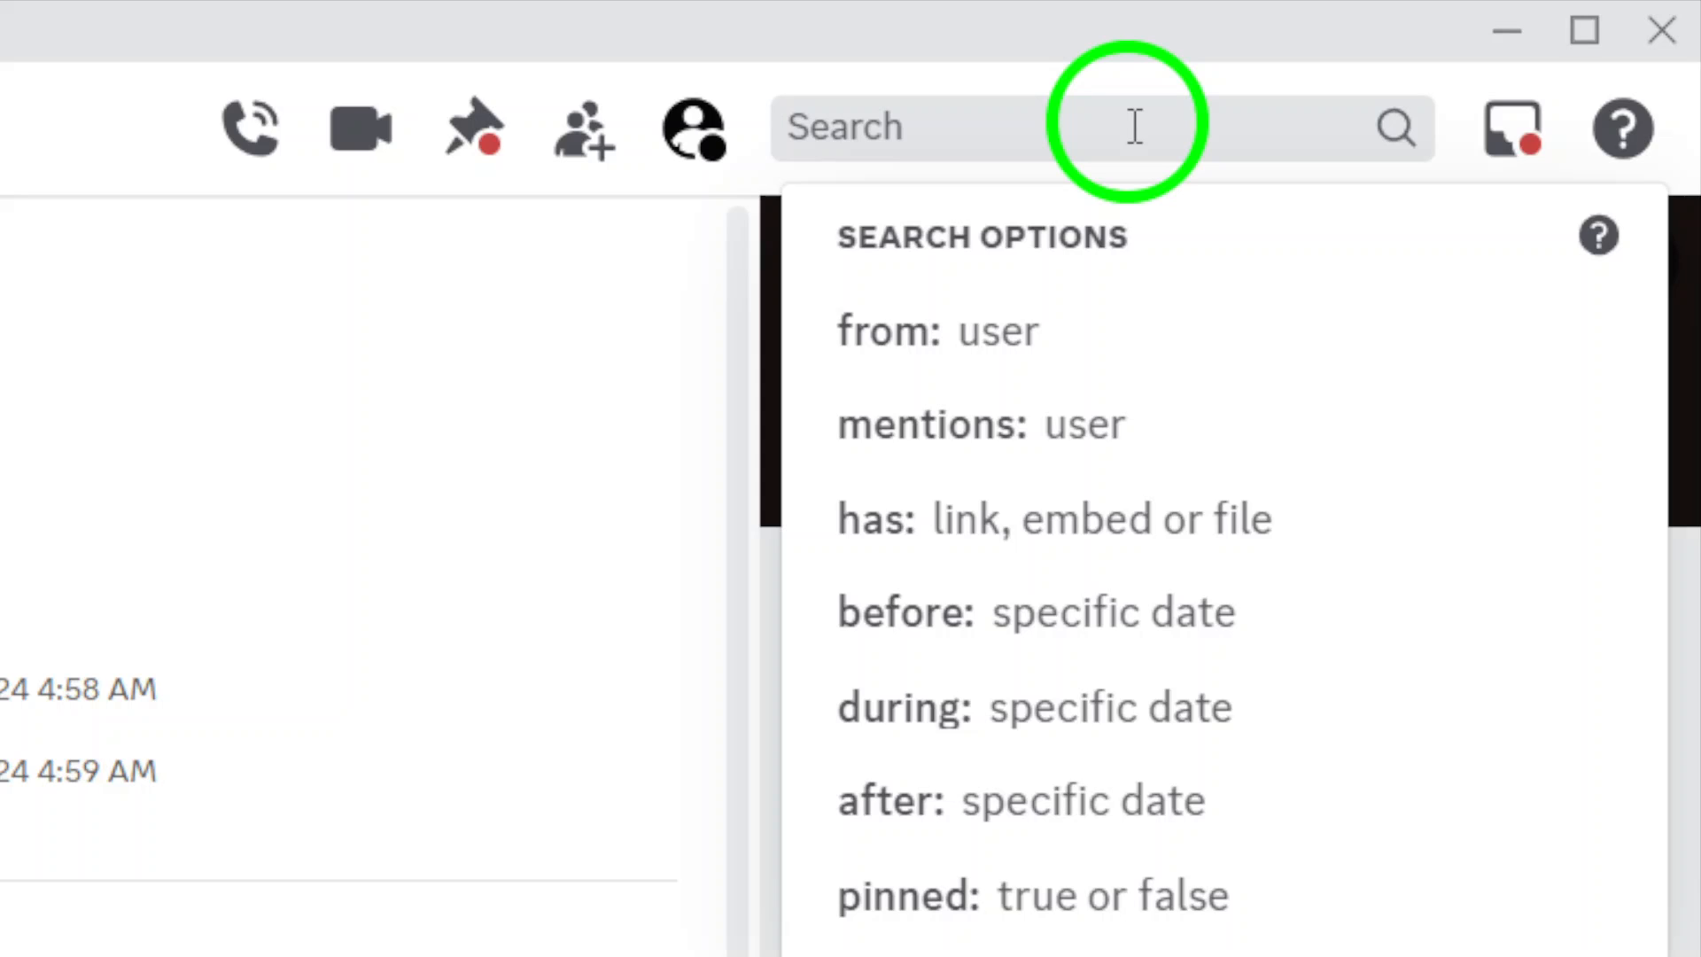
pyautogui.moveTo(879, 249)
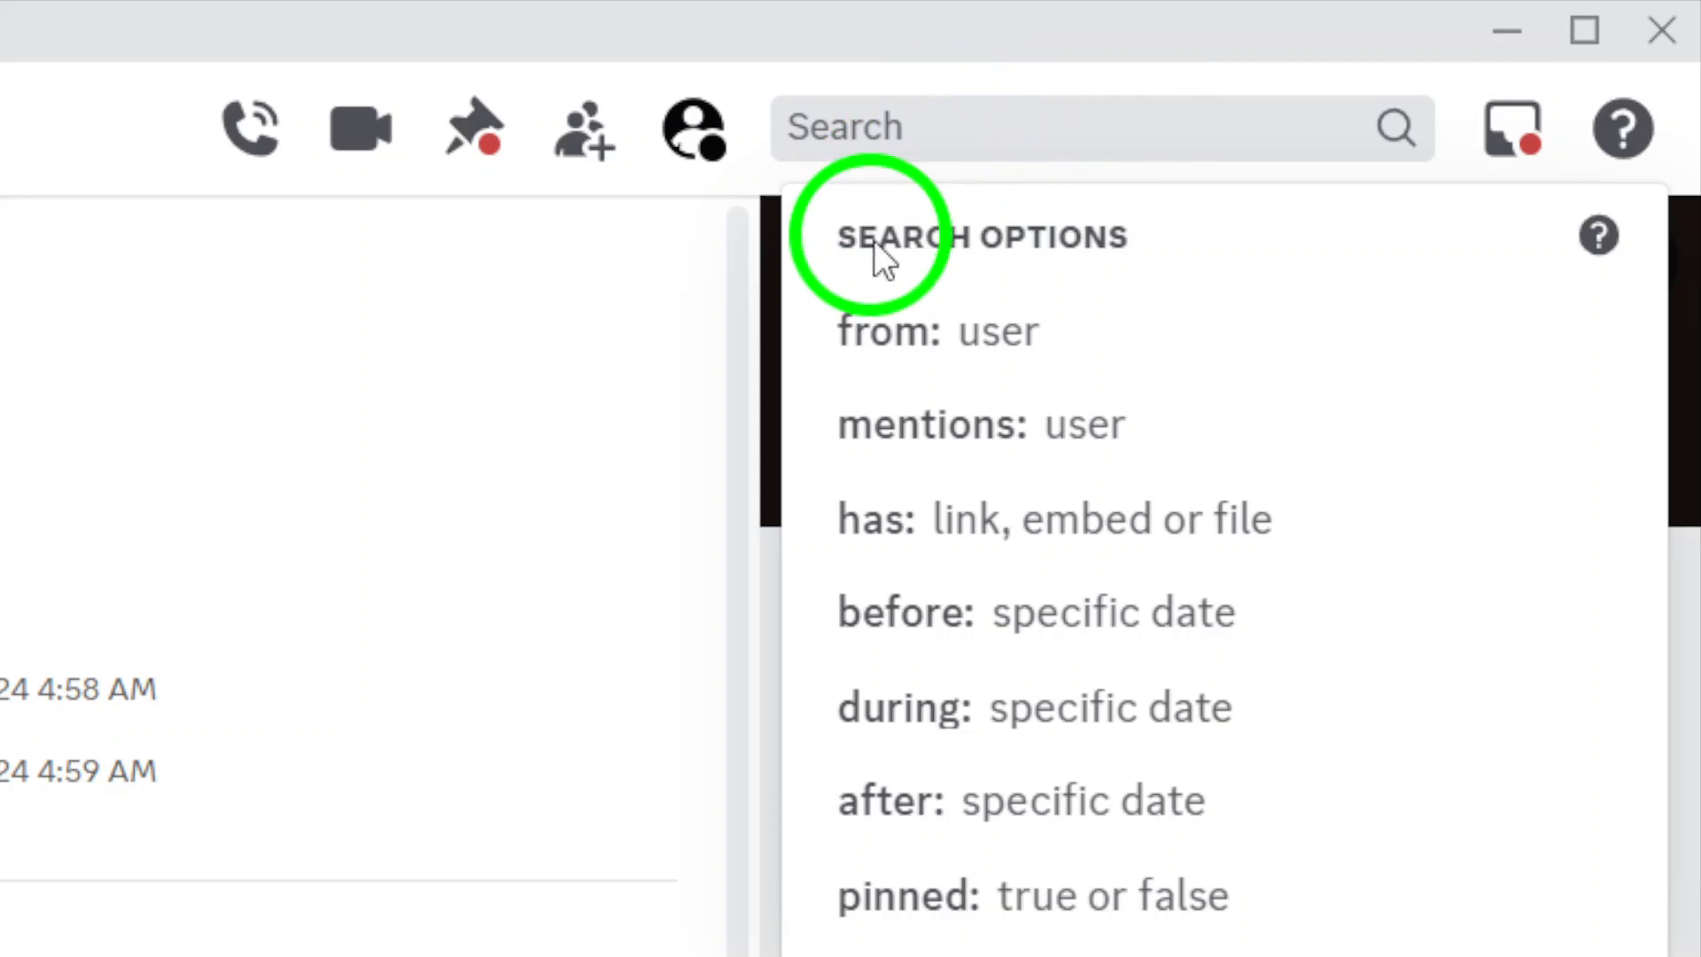
pyautogui.click(876, 517)
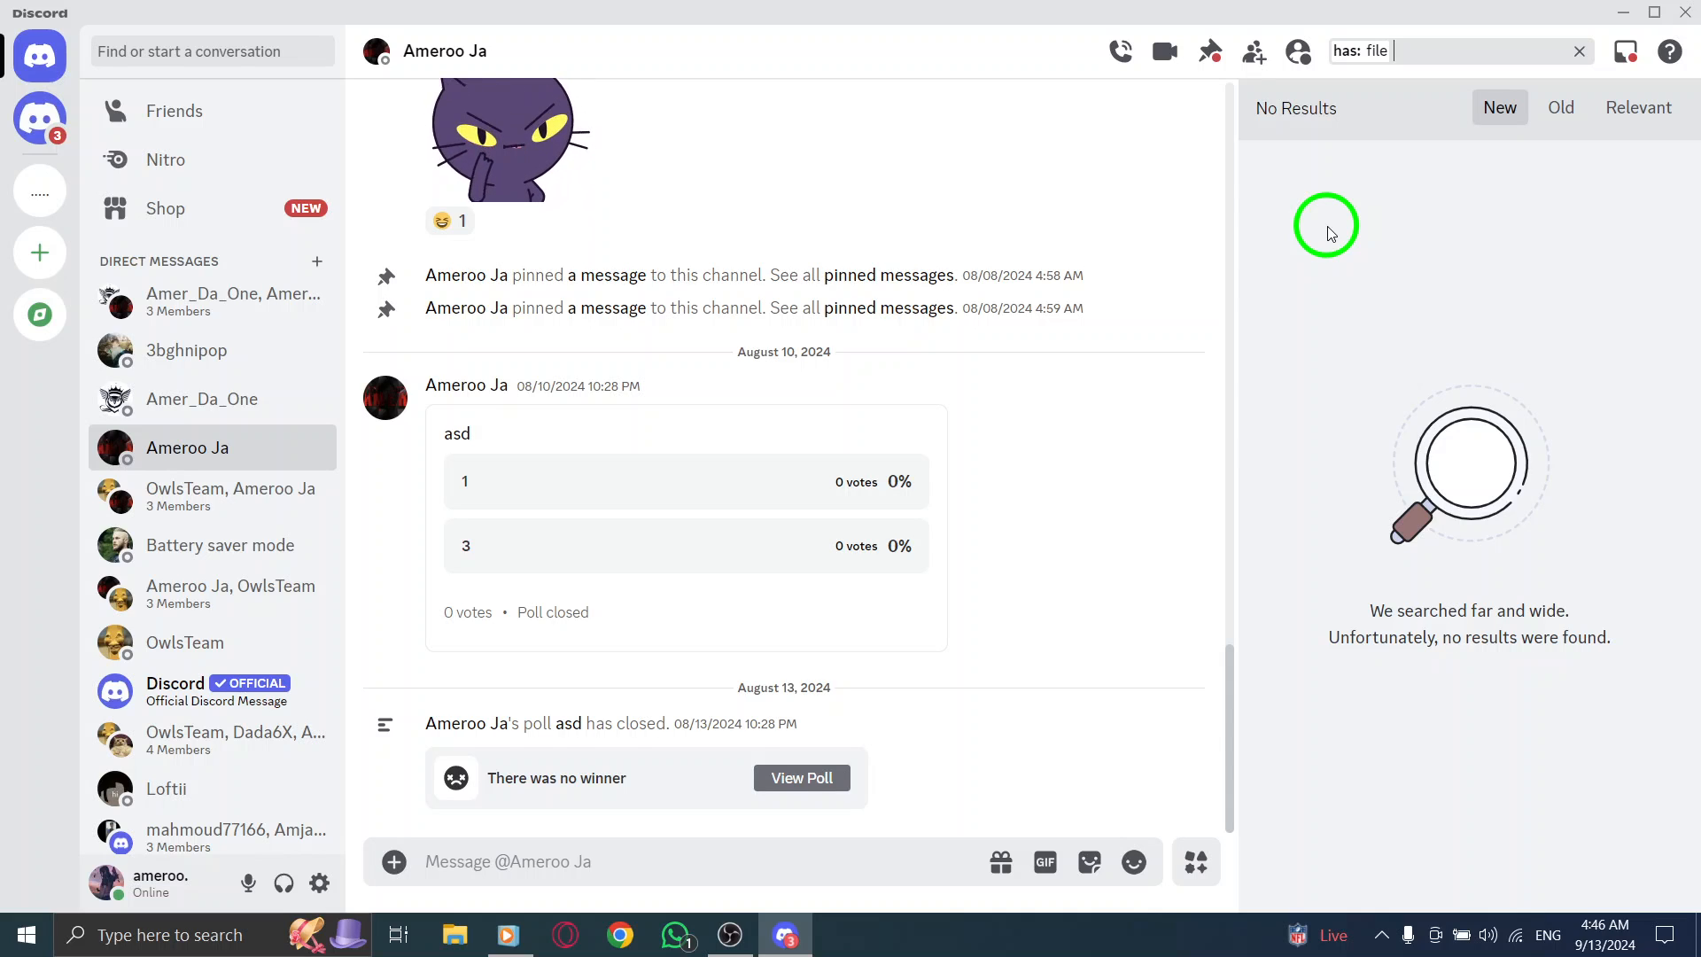
pyautogui.click(174, 111)
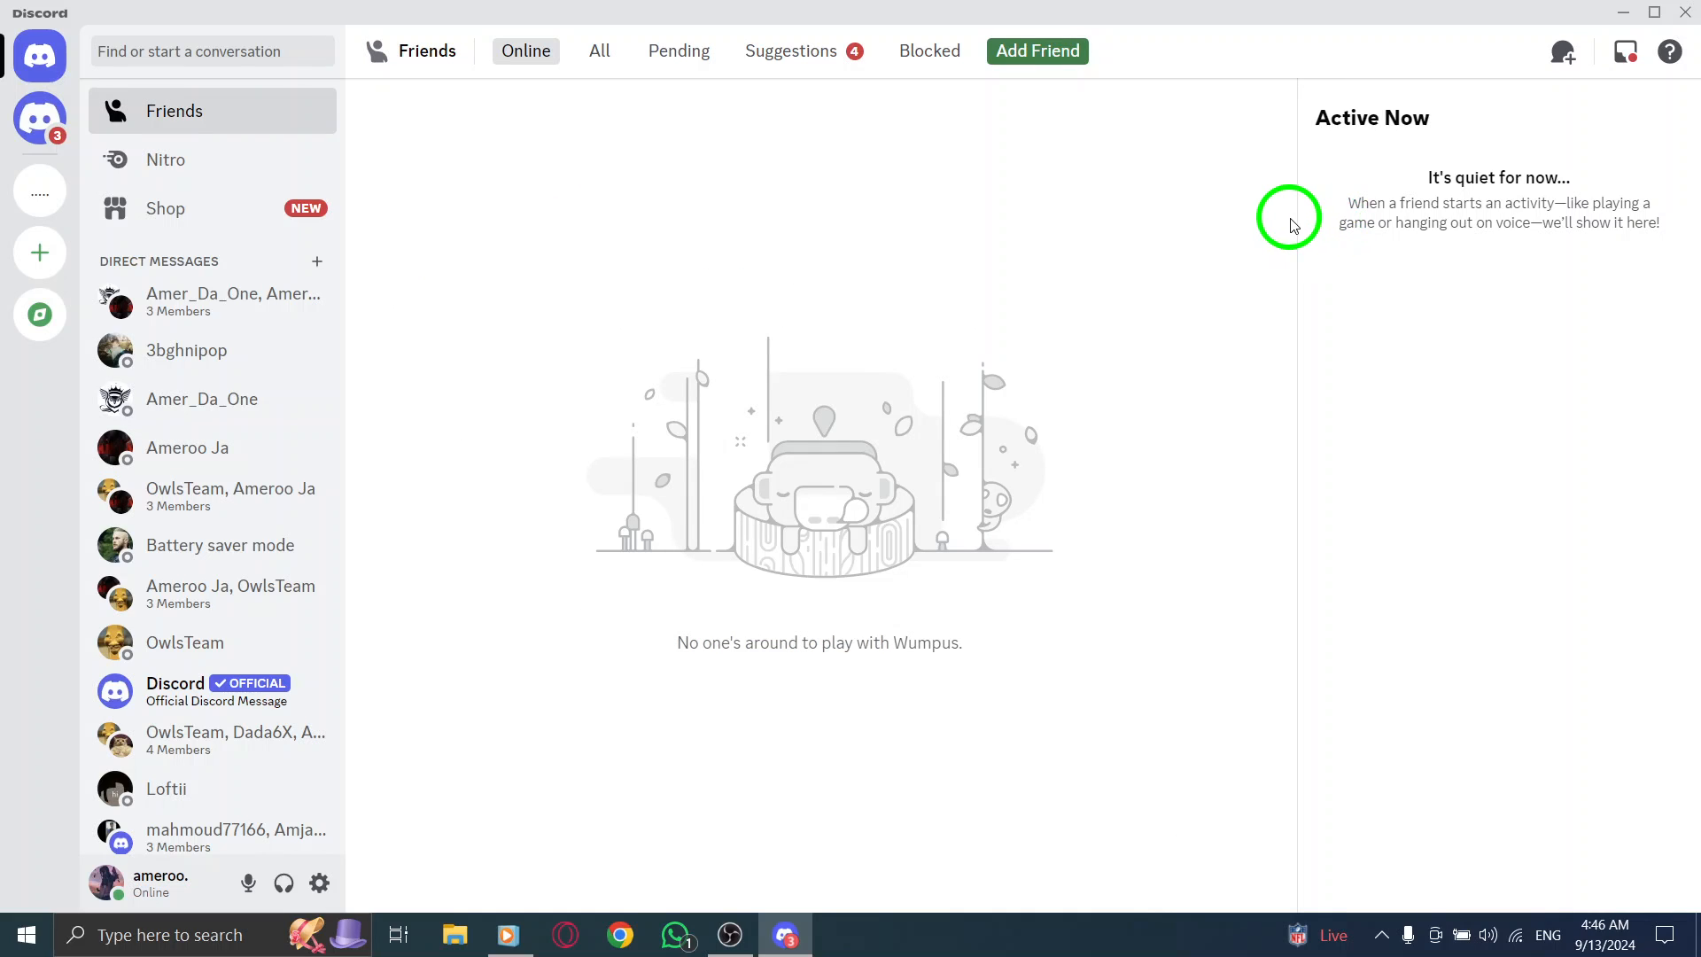
pyautogui.click(188, 447)
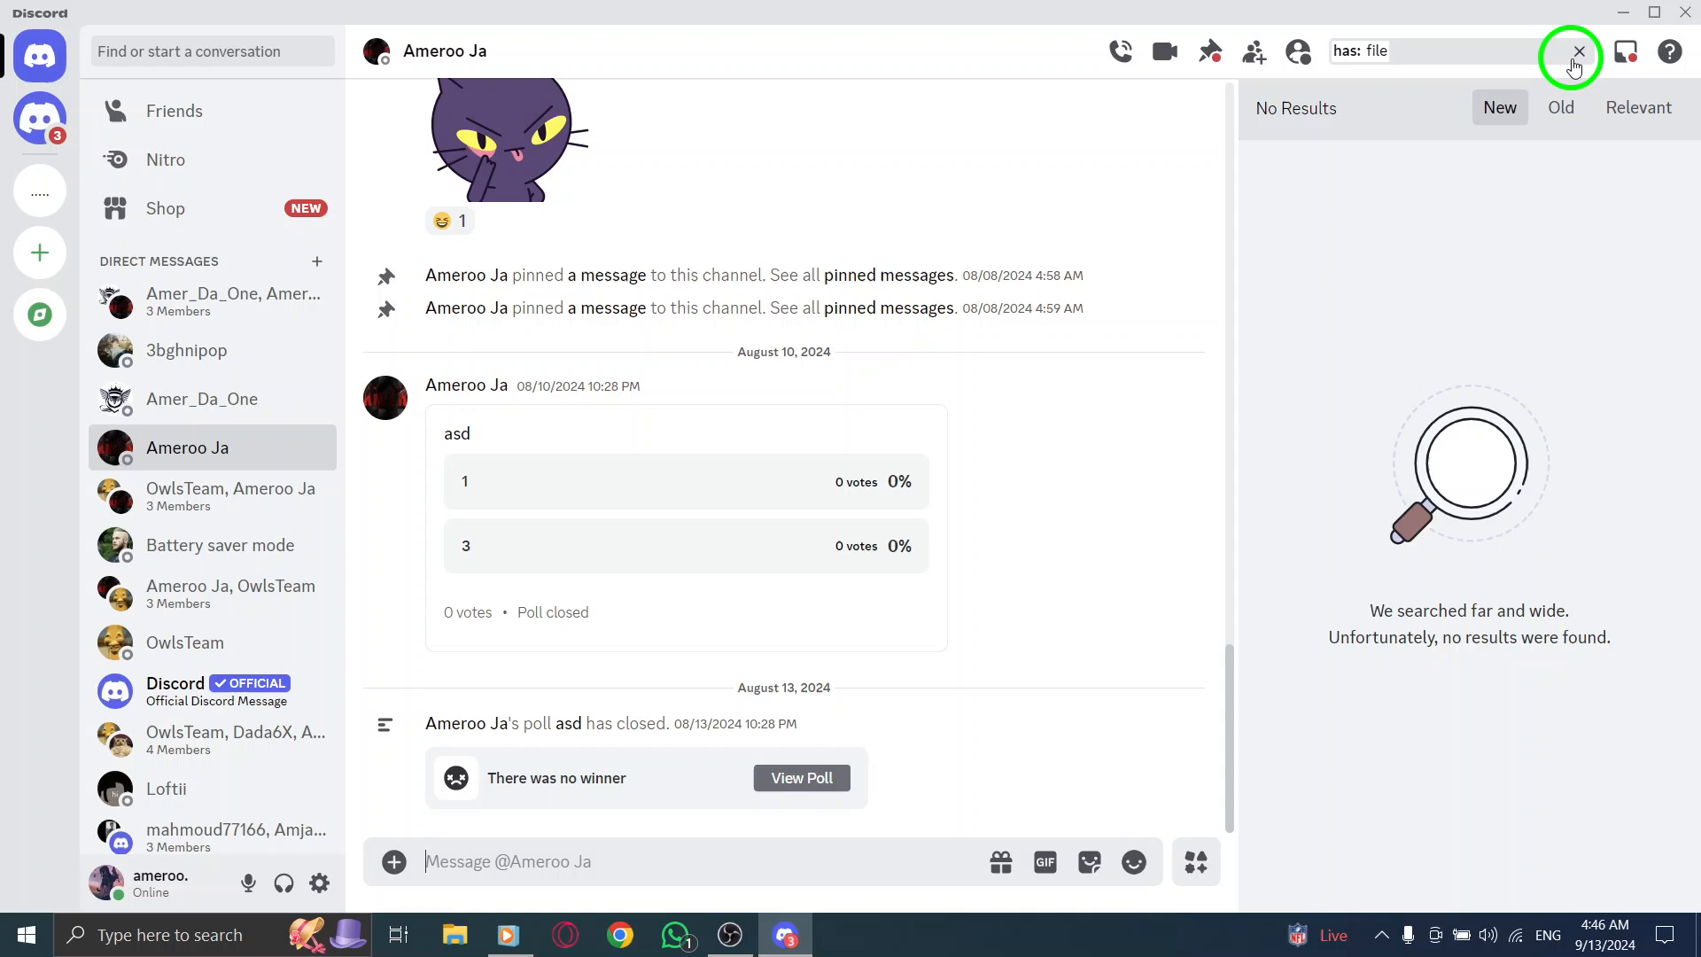
pyautogui.click(1580, 52)
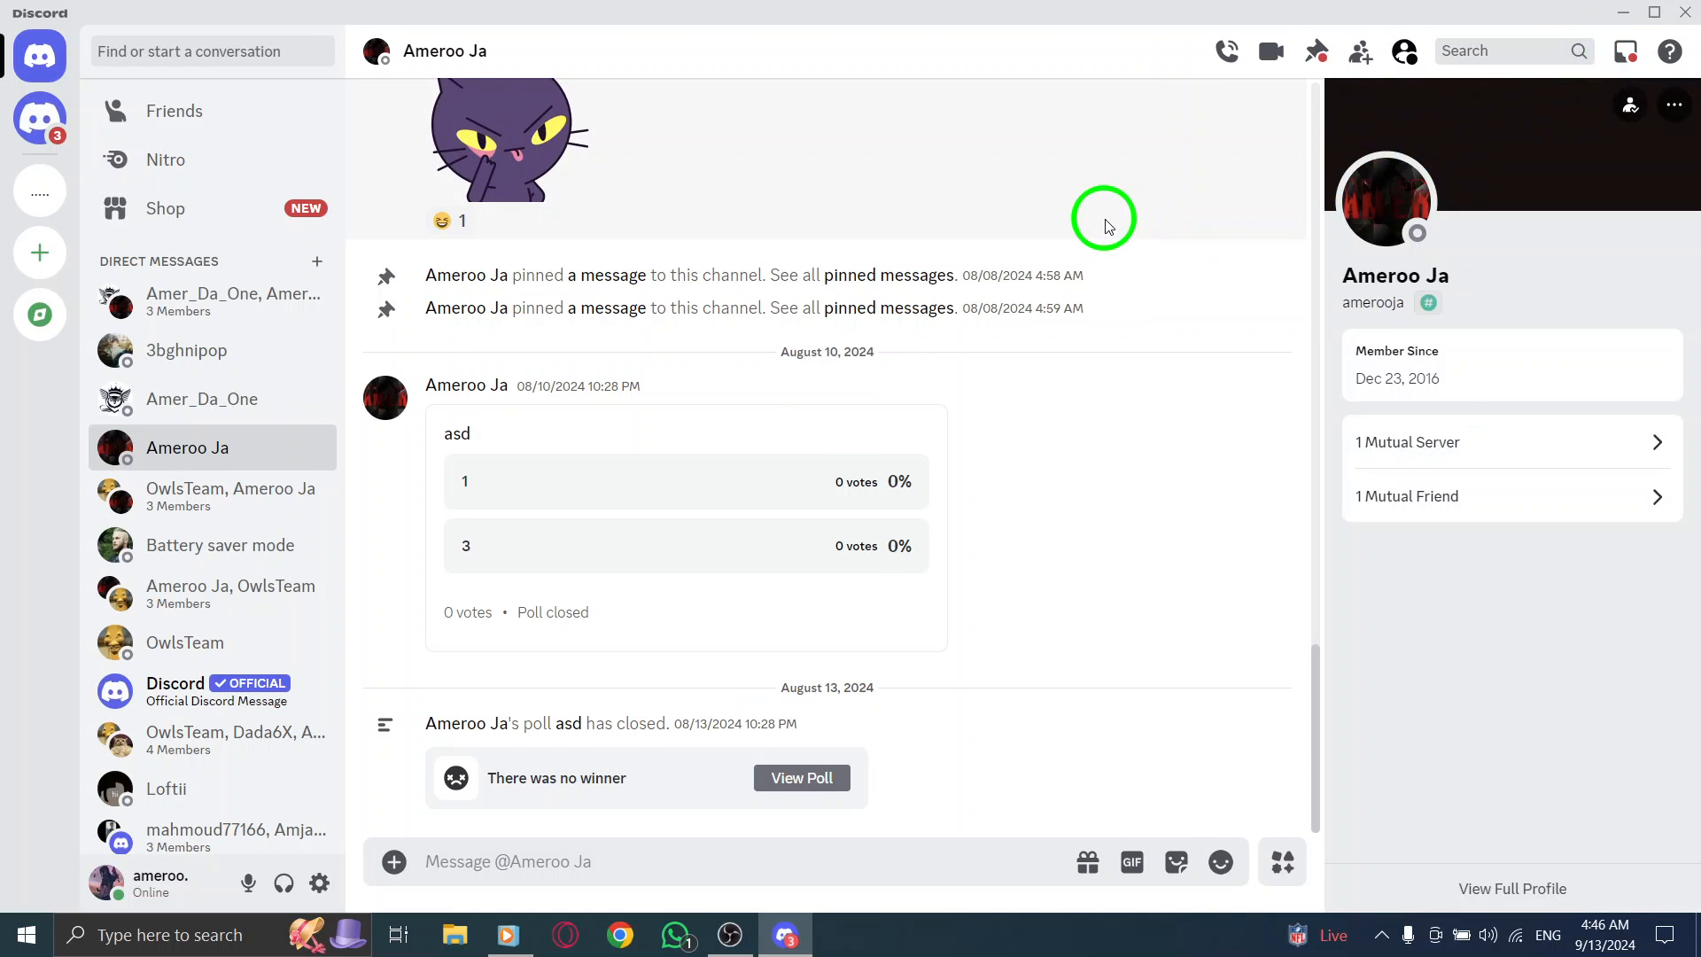